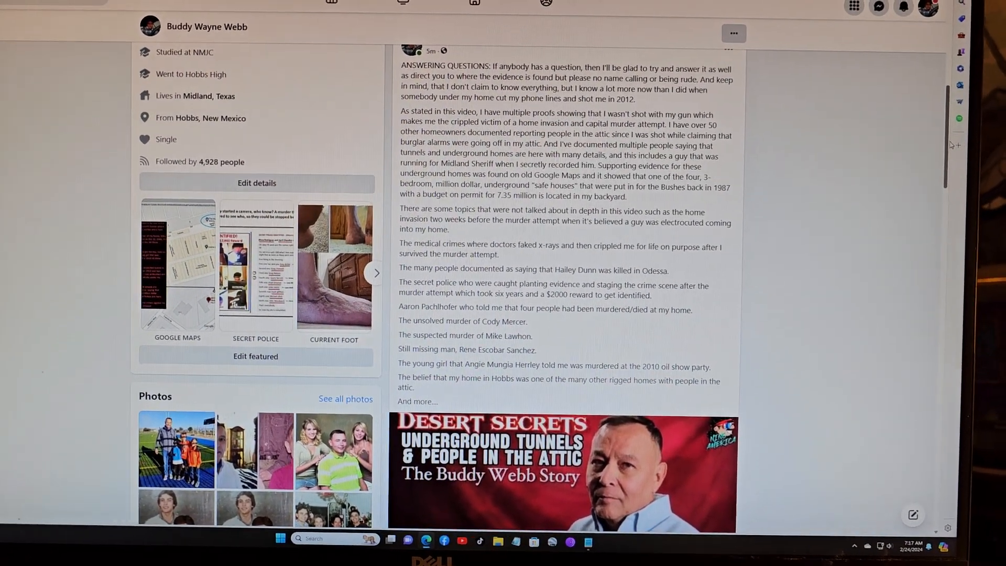
pyautogui.scroll(-3)
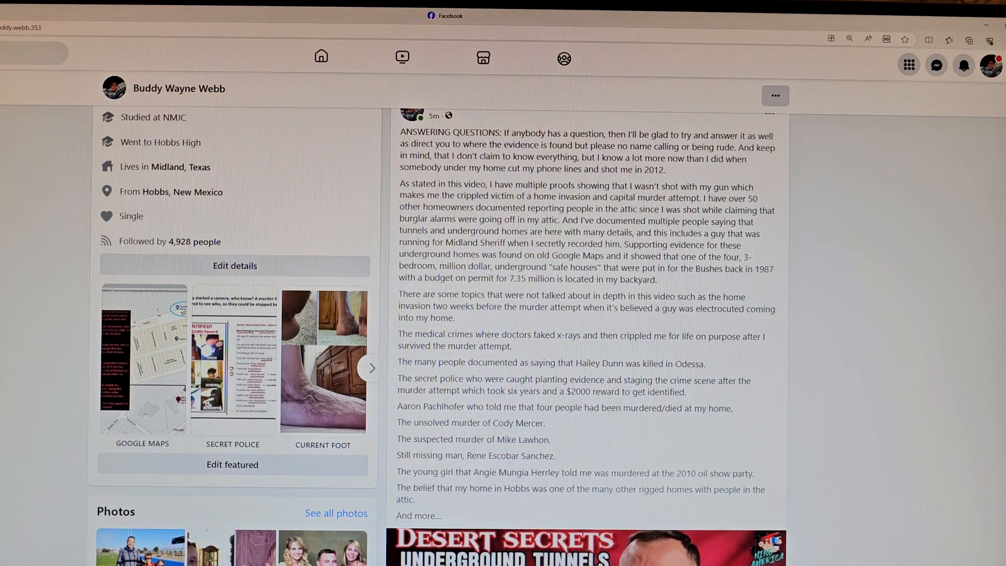
pyautogui.scroll(-3)
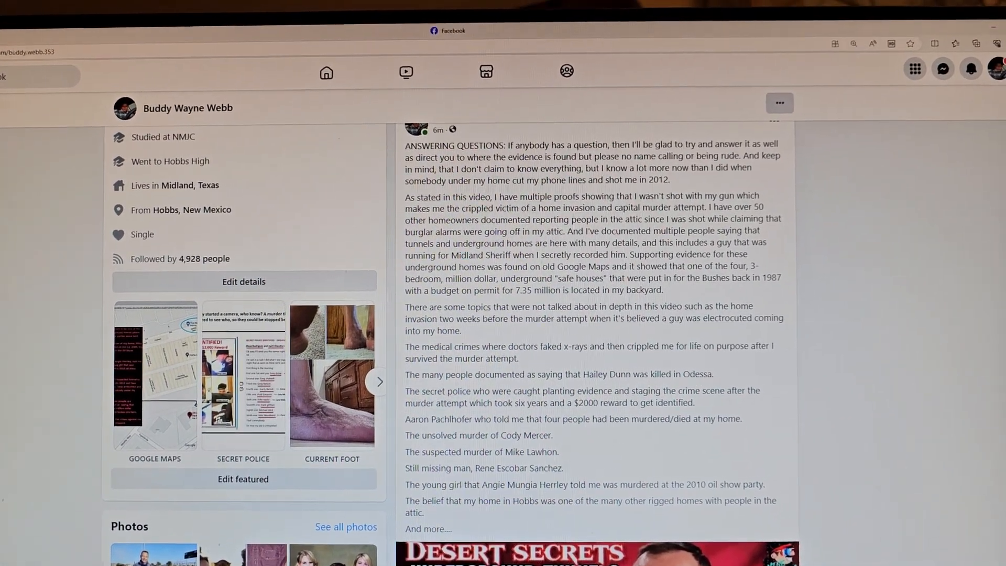
pyautogui.scroll(-3)
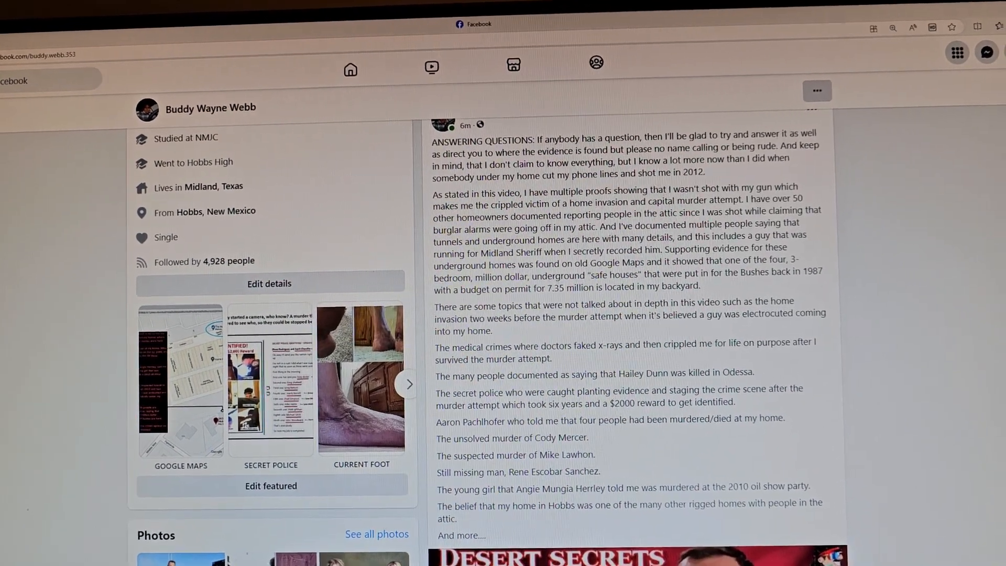
pyautogui.scroll(-3)
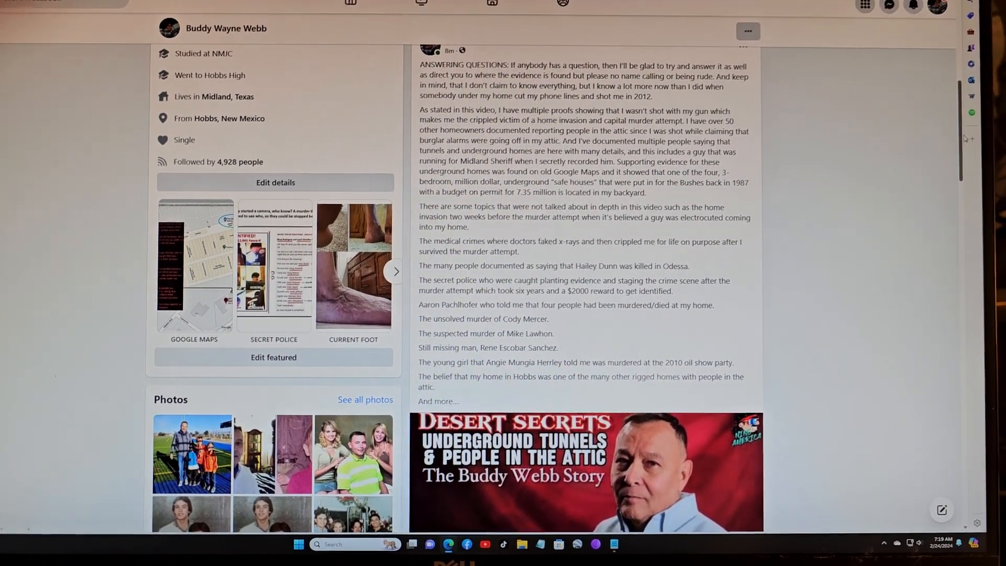
pyautogui.scroll(-3)
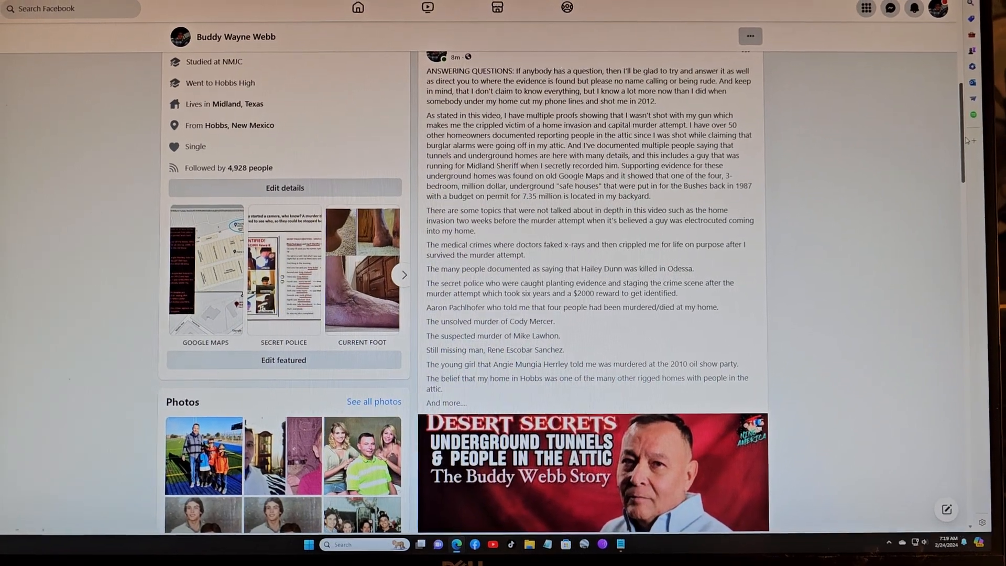